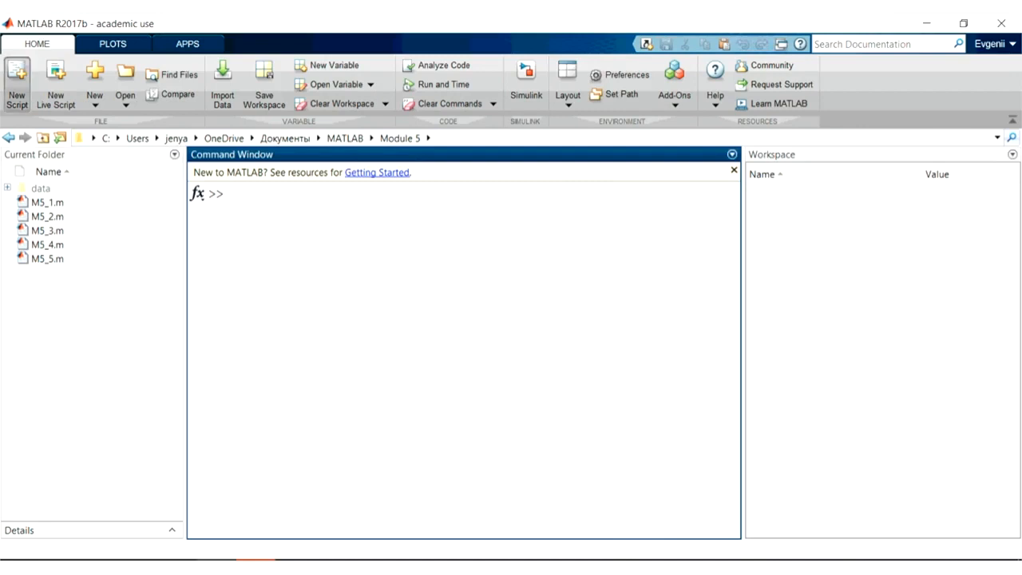
- Start a new blank Untitled script in the Editor above the Command Window
click(16, 80)
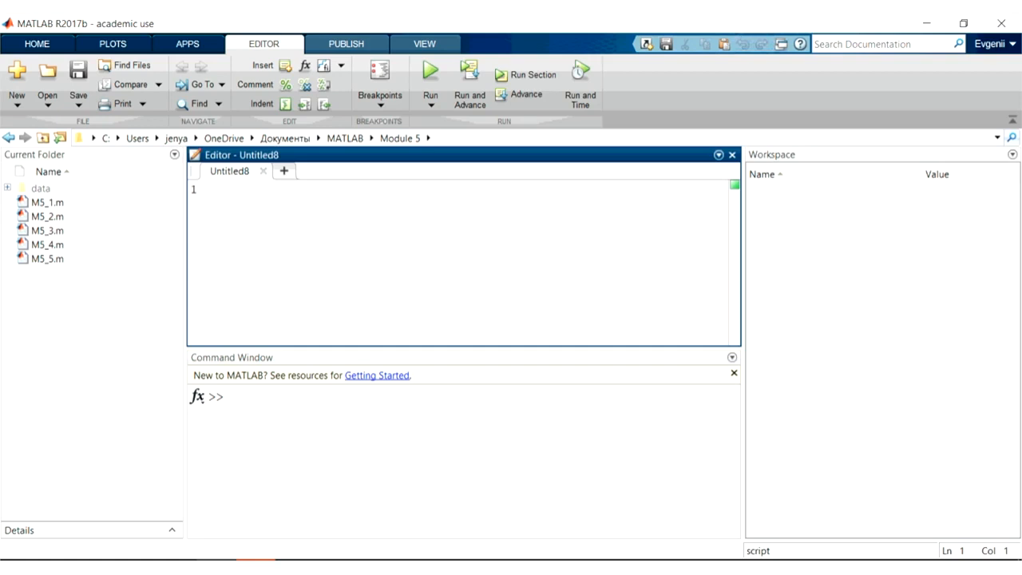
click(236, 188)
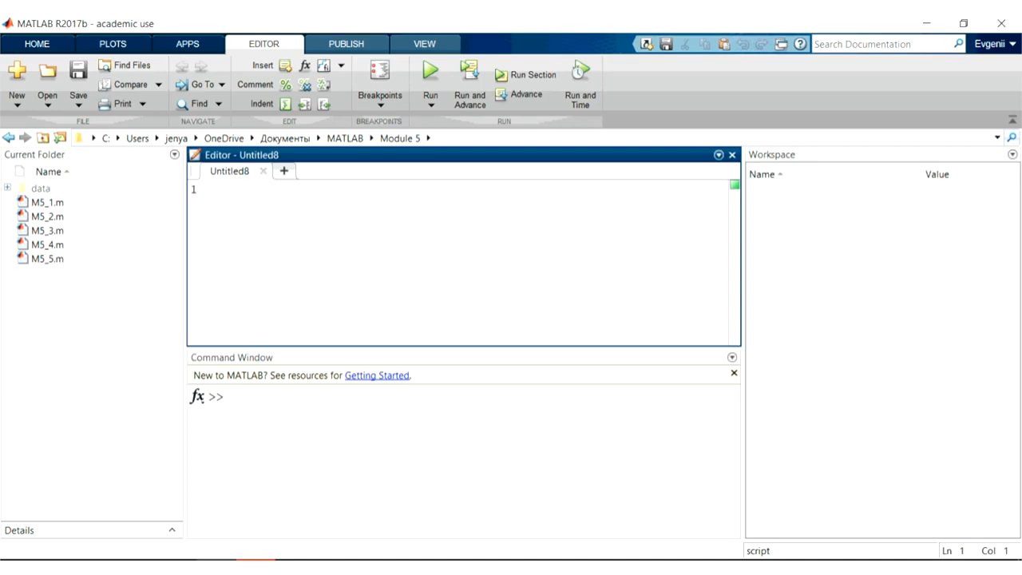
- Load data/sets.mat and data/model.mat and compute Y_fit = glmval(B, X_te, 'logit')
text(load('data/sets.mat)
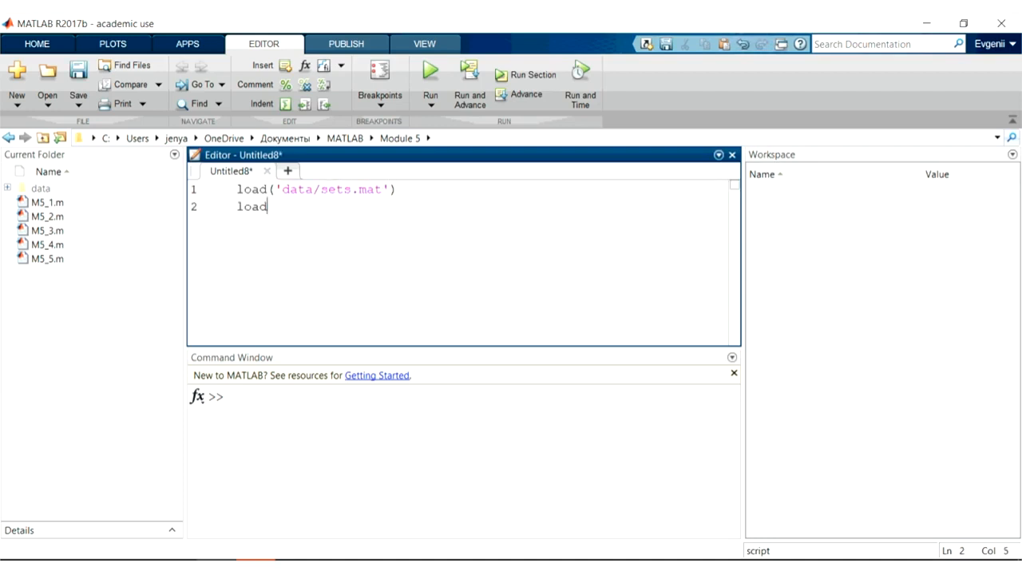
text(('data/model.mat)
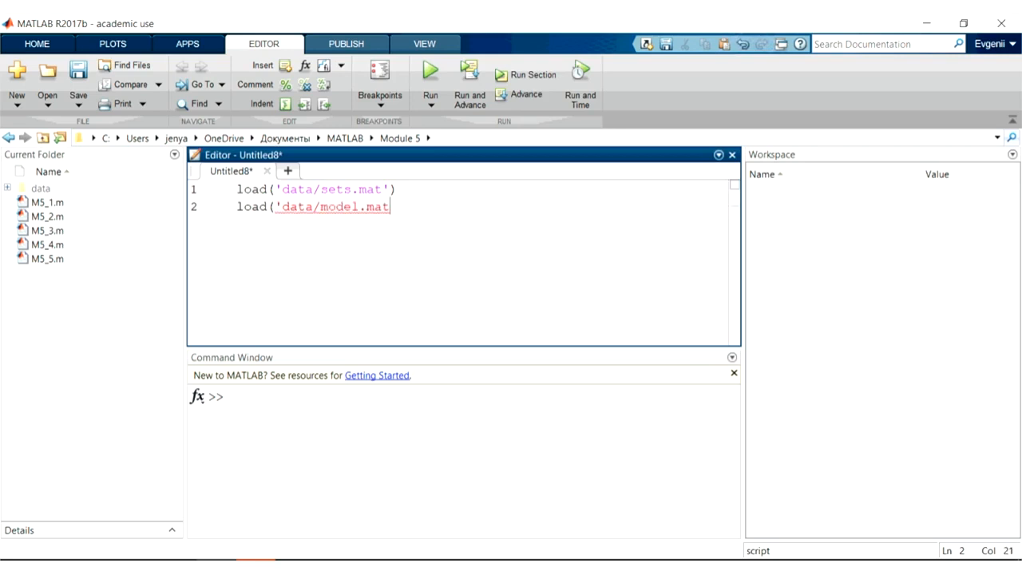
text('))
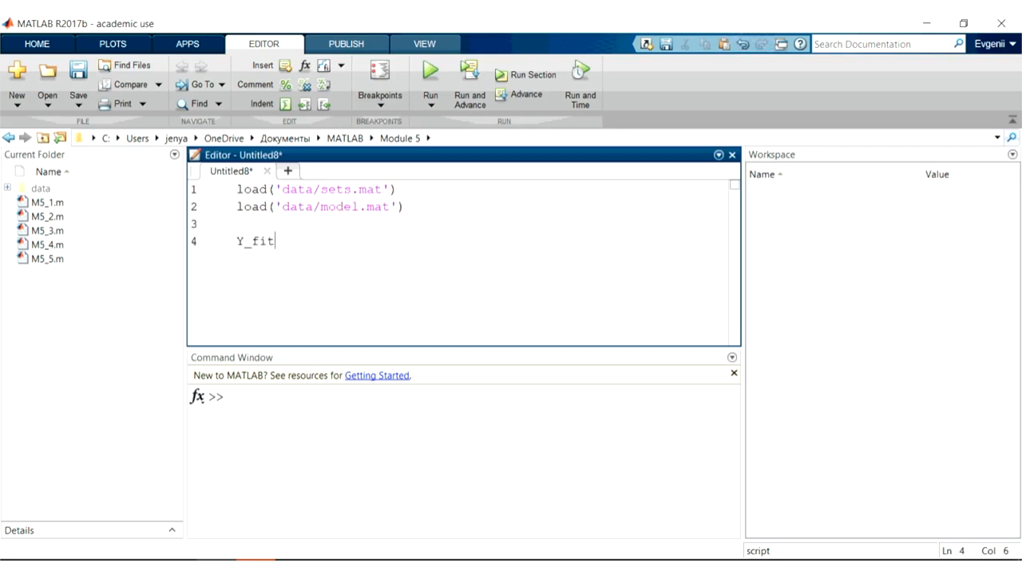
text(= glmval*B)
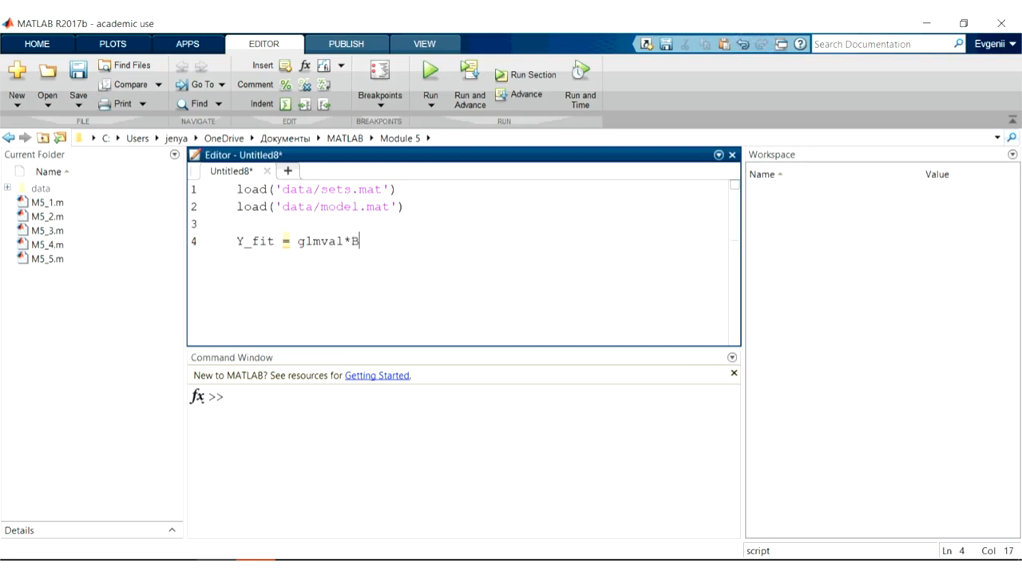
text((B,X_te,'logit');)
text(CM =)
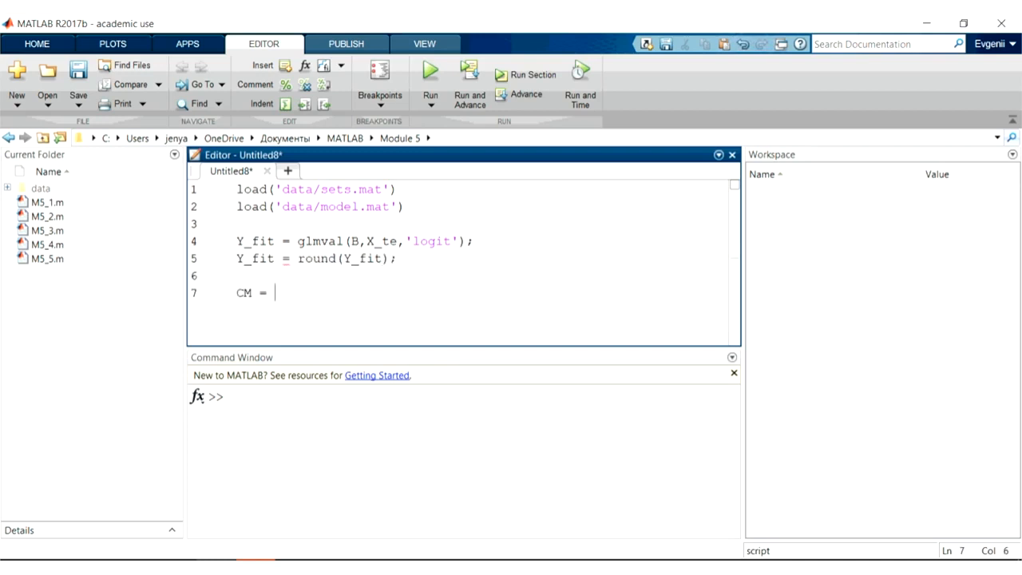
- Build CM = confusionmat(Y_te, Y_fit) and add disp lines for size(X_tr) and CM
text(confusionmat()
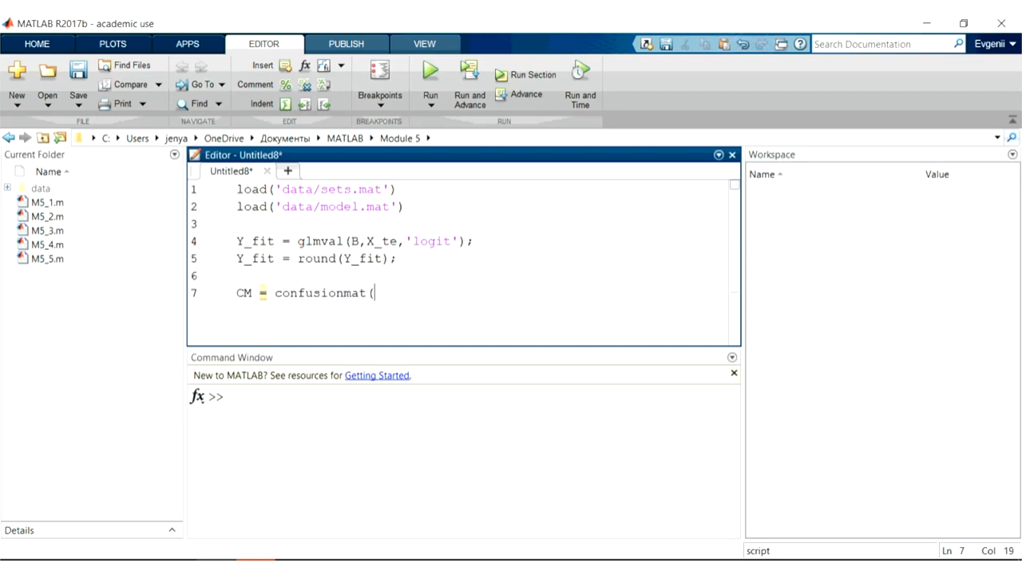
text(Y_te,Y_fit);)
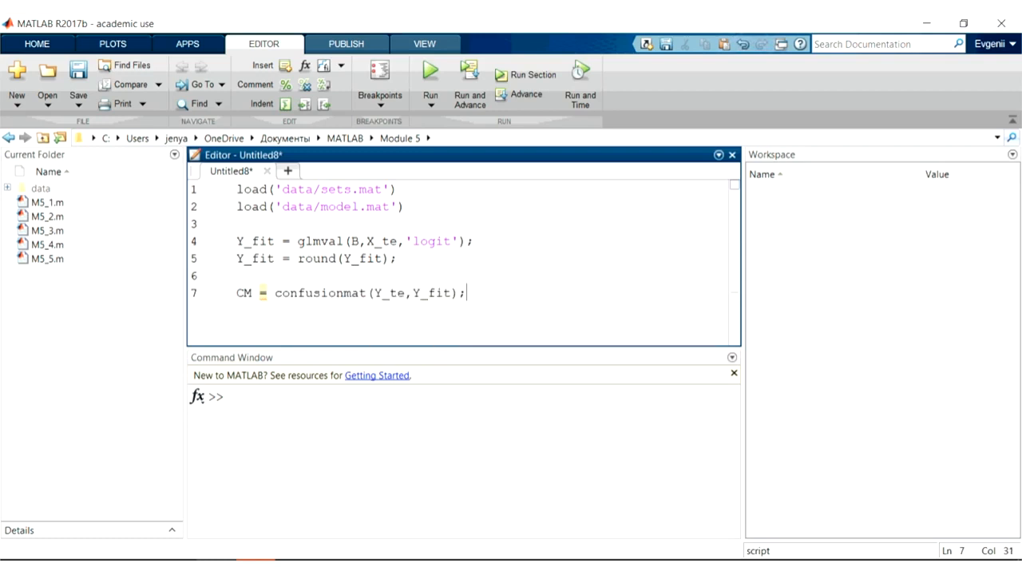
text(disp(size)
text(M5_6)
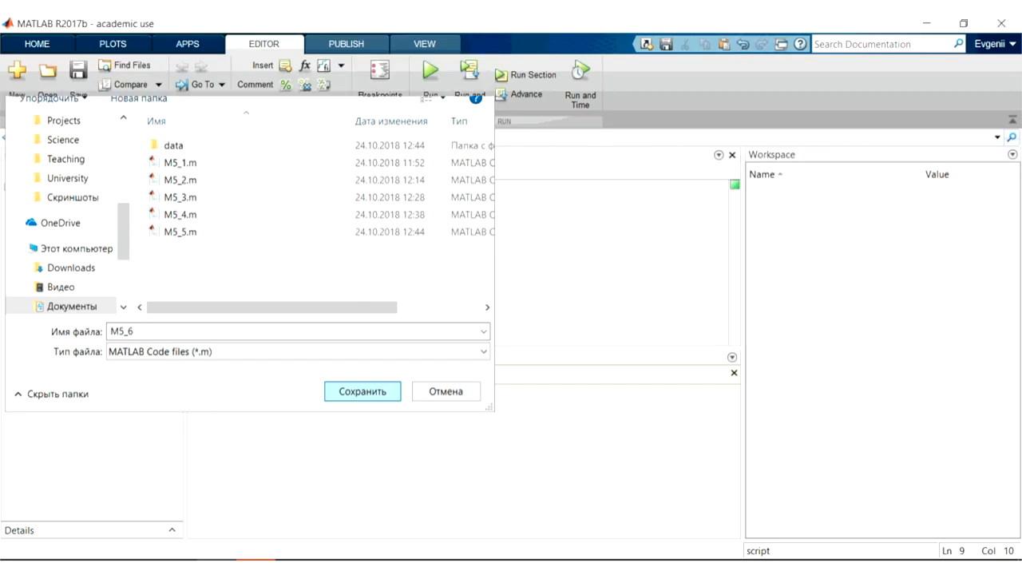
- Save the script as M5_6 and run it, printing size 4948 16 and CM rows 390 135 / 58 654
click(361, 391)
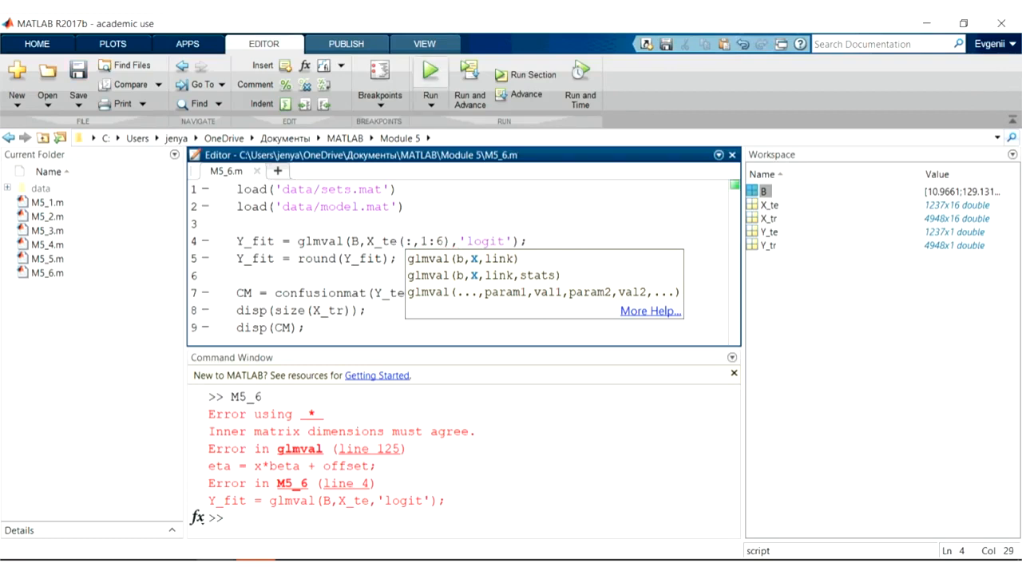
click(431, 72)
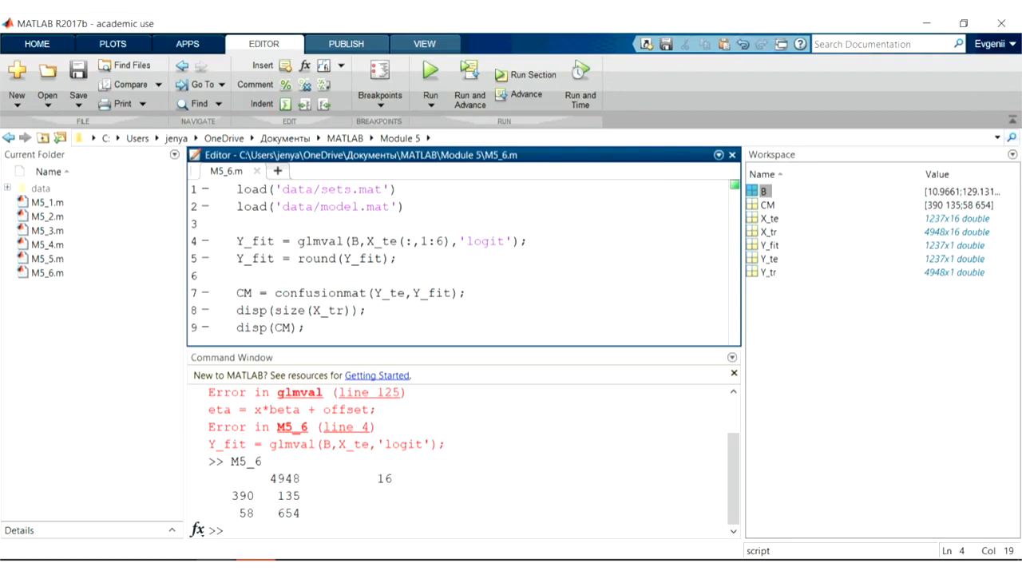
click(370, 239)
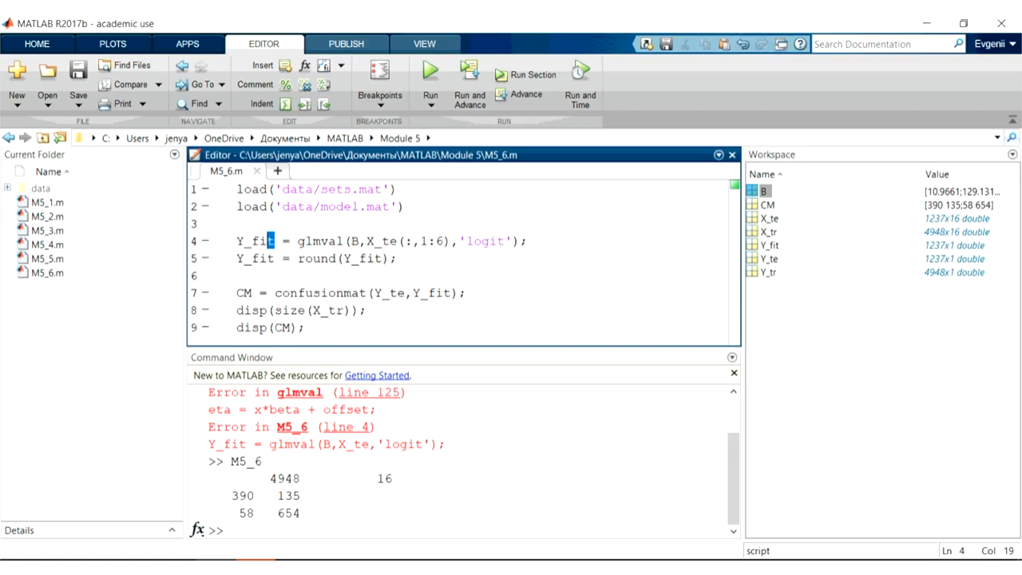
double_click(254, 240)
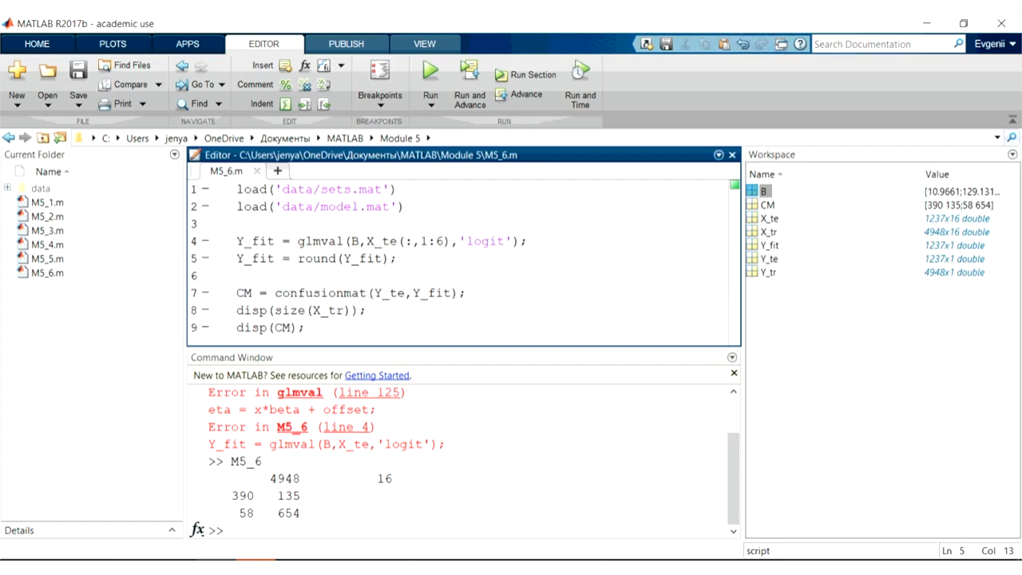
click(326, 259)
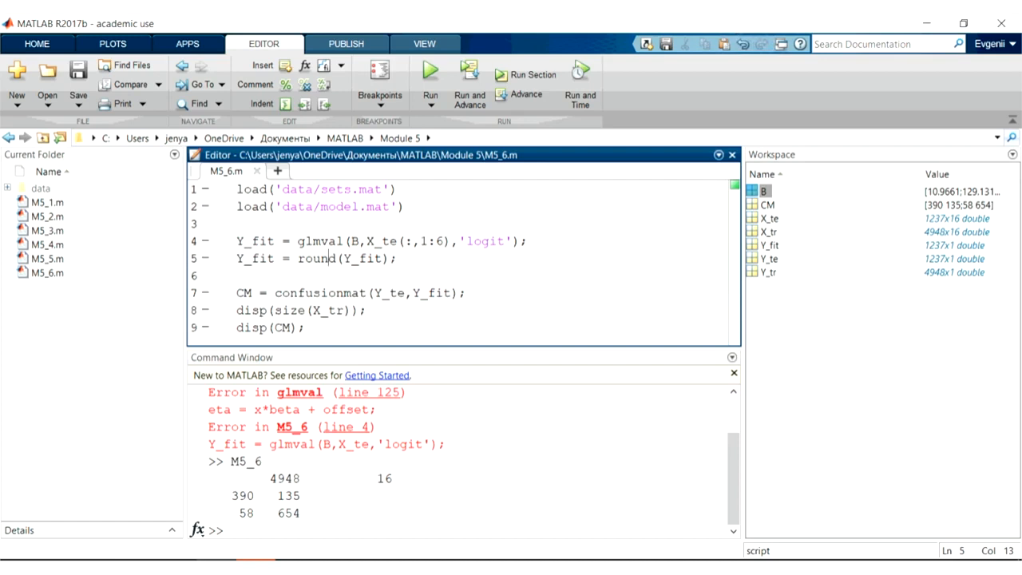
- Inspect Y_te and the other result variables in the Workspace and Variables viewer
double_click(770, 246)
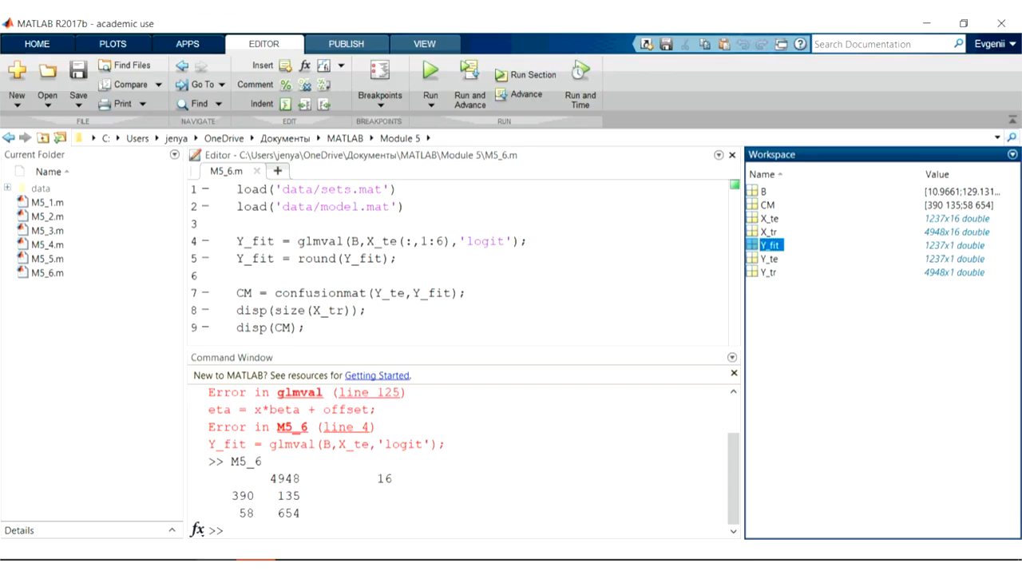
click(769, 259)
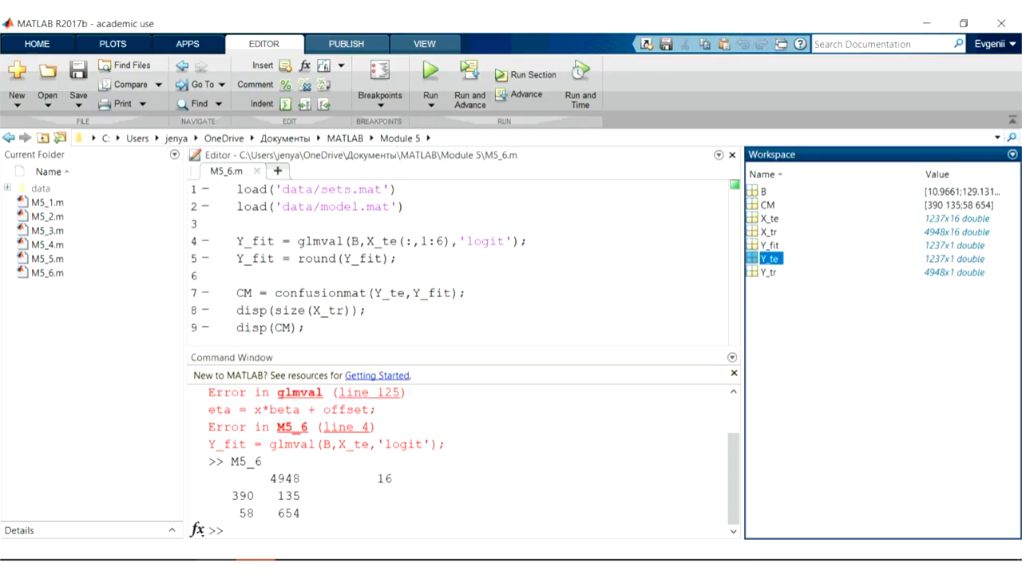
double_click(770, 259)
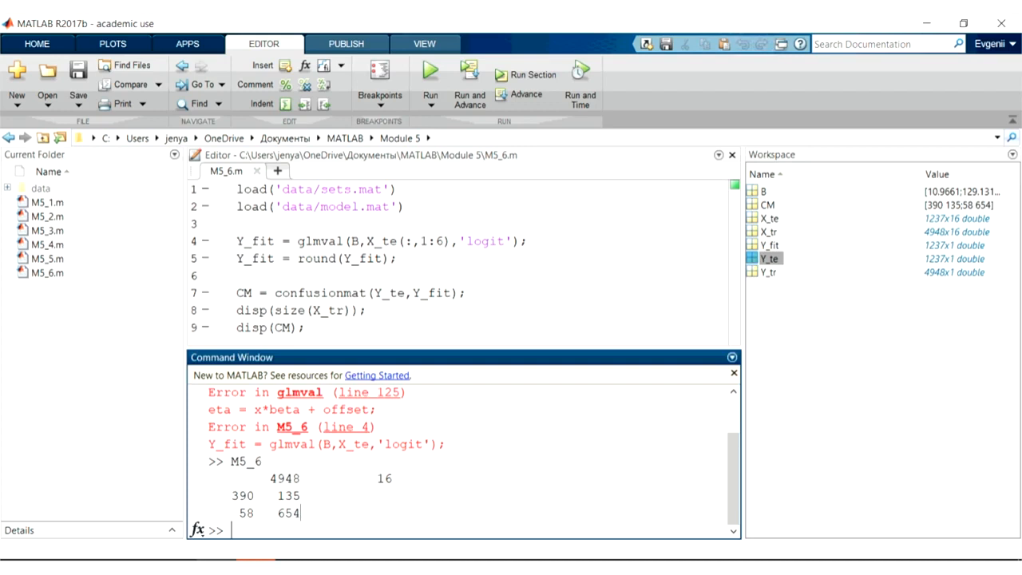
double_click(242, 495)
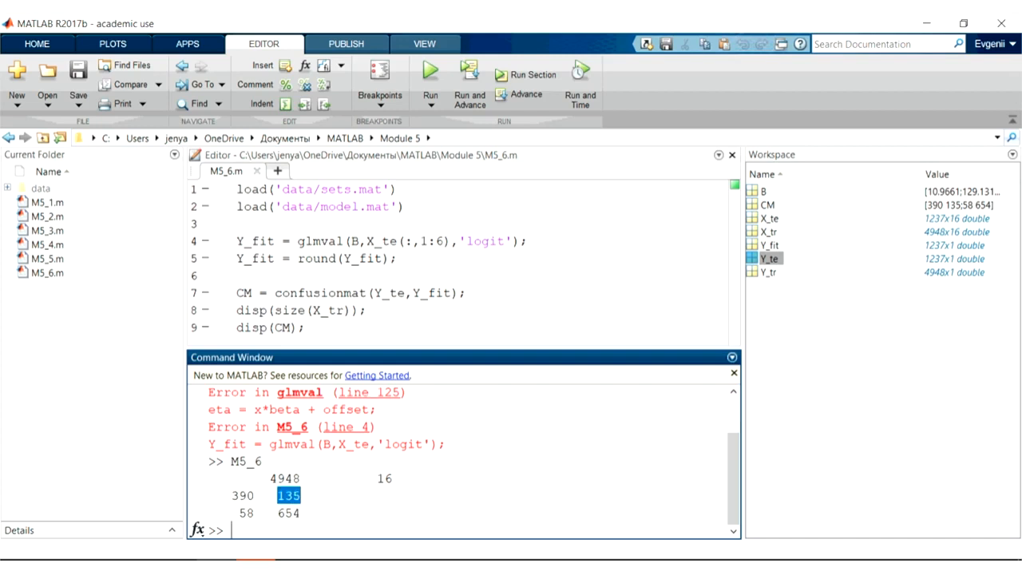
double_click(246, 512)
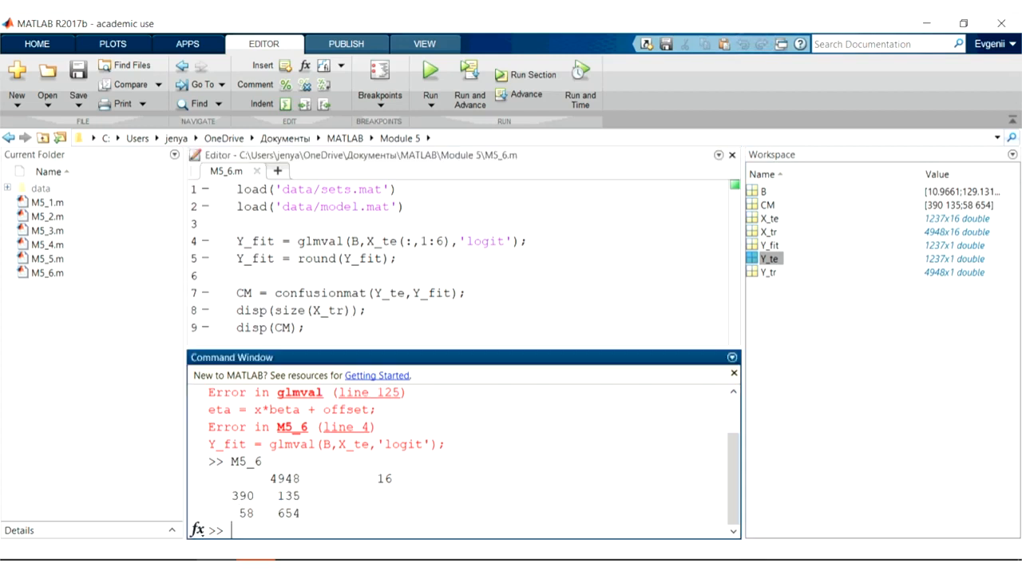
- Add heatmap(CM); and run it, drawing the 2-by-2 chart of 390, 135, 58, 654
text(h)
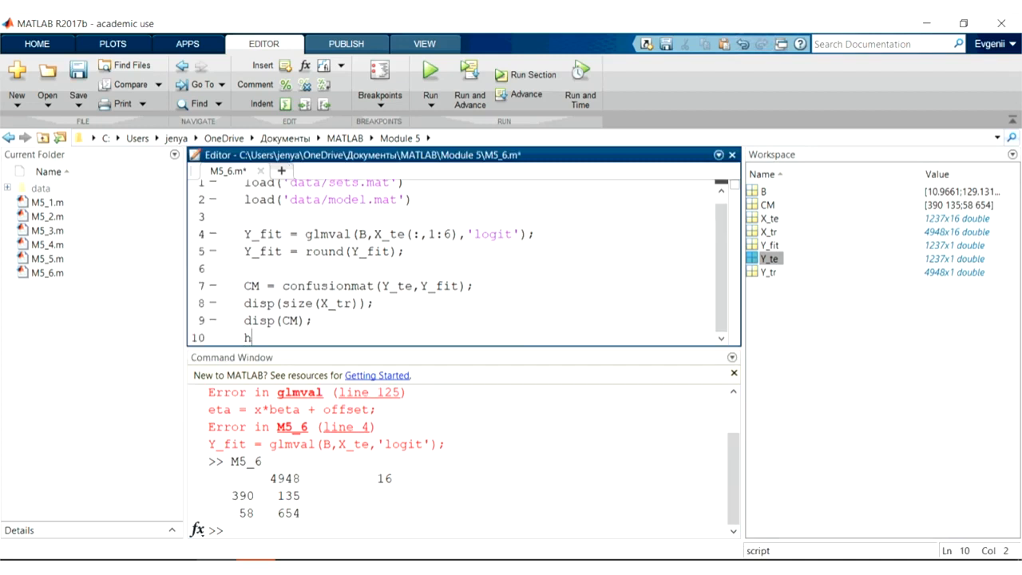
text(eatmap(C)
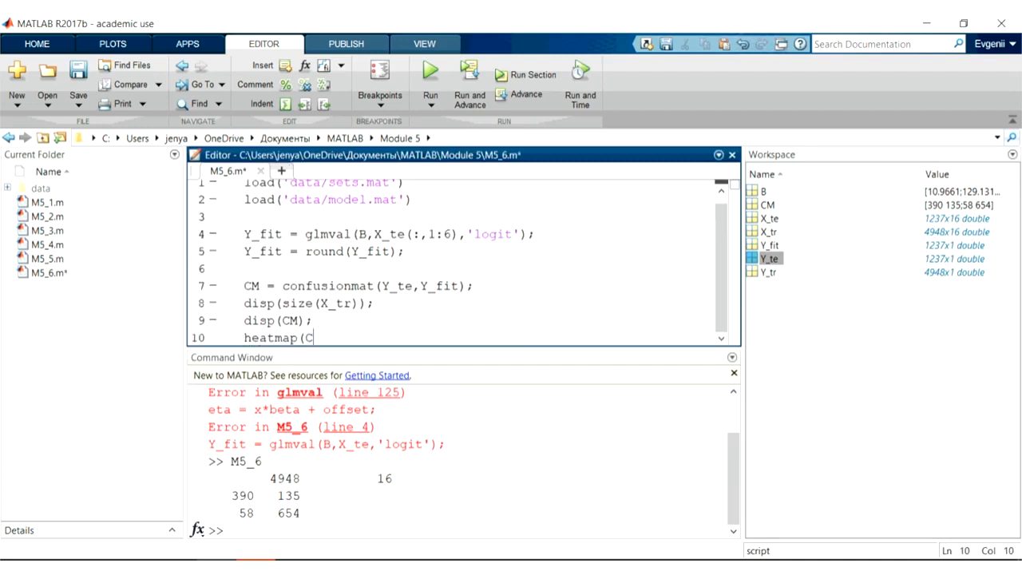
text(M);)
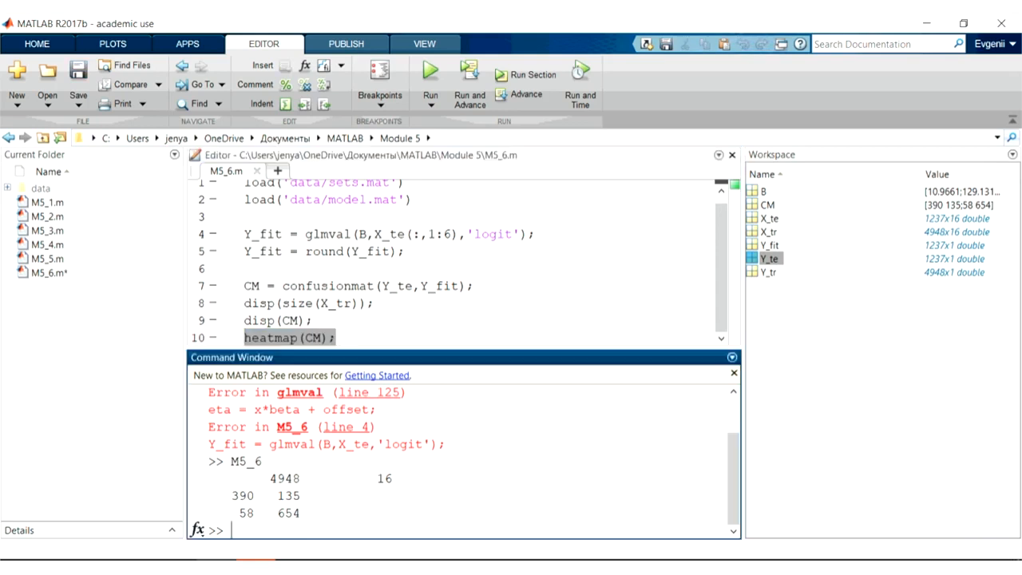
click(429, 72)
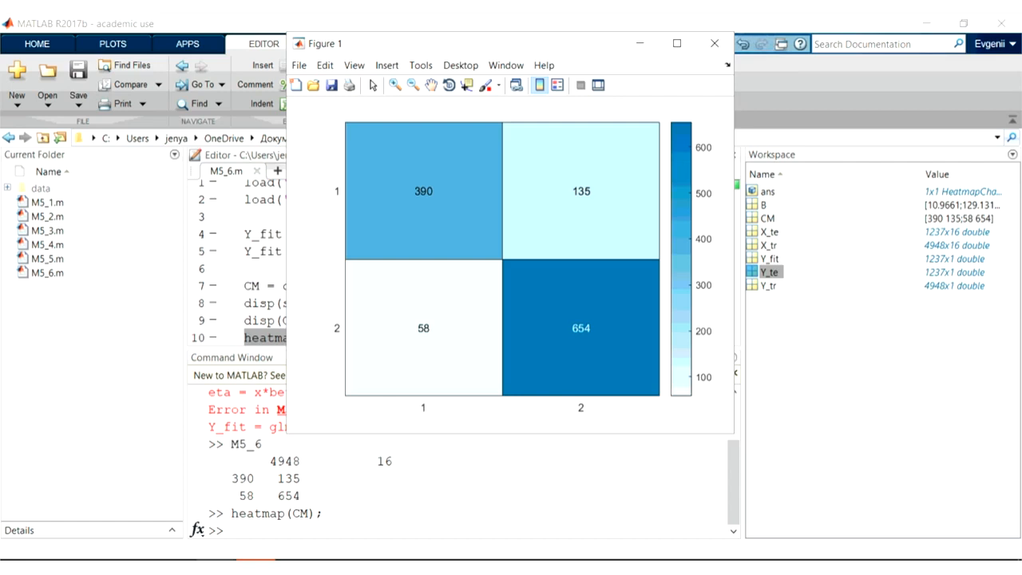
click(714, 43)
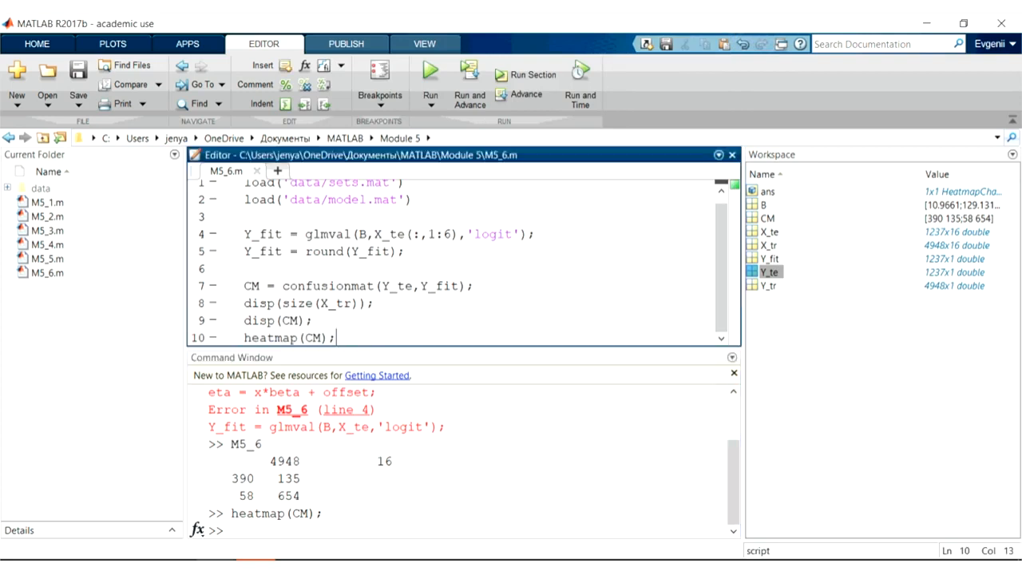
- Add accuracy = (CM(1,1)+CM(2,2))/length(Y_fit); with disp(accuracy); and run it, giving 0.8440
text(accuracy(CM(1,)
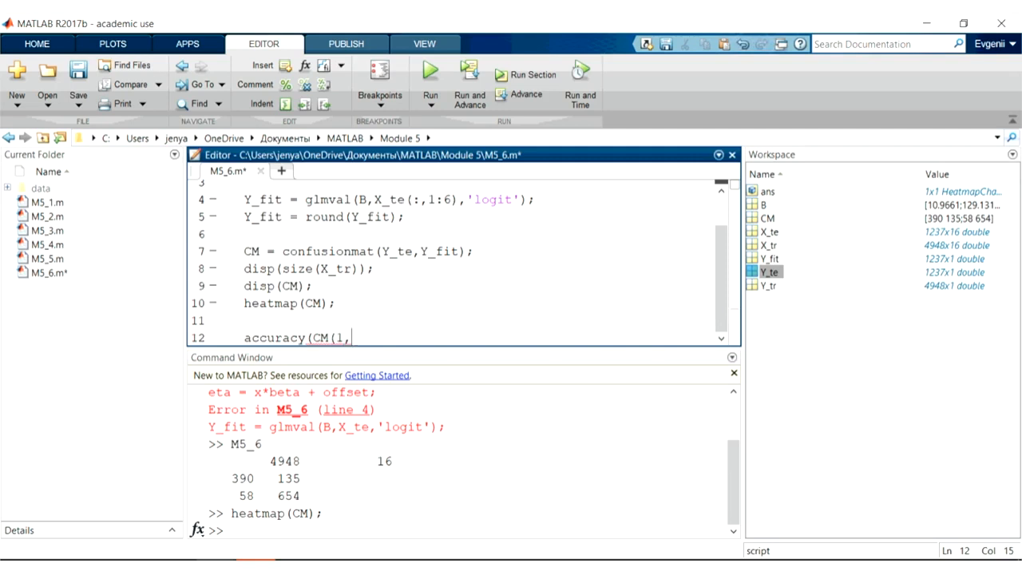
text(1)+CM(2,2)))
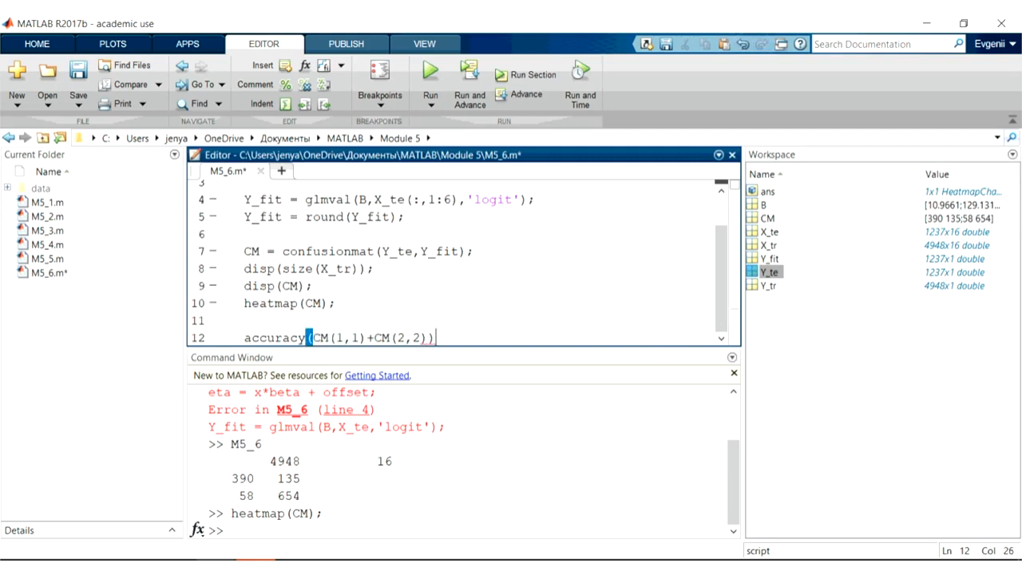
text(/length)
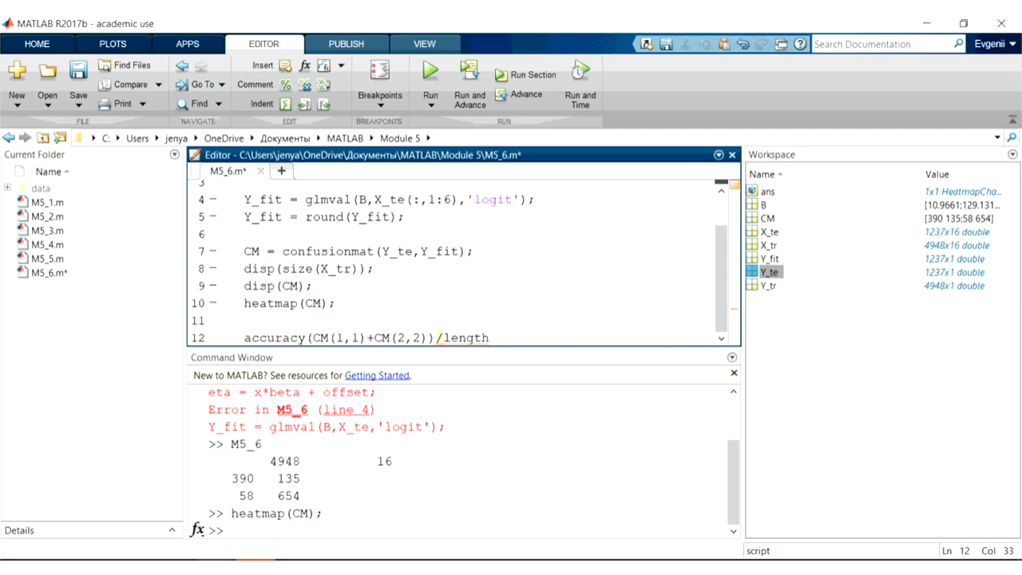
text((Y_fit);)
text(disp)
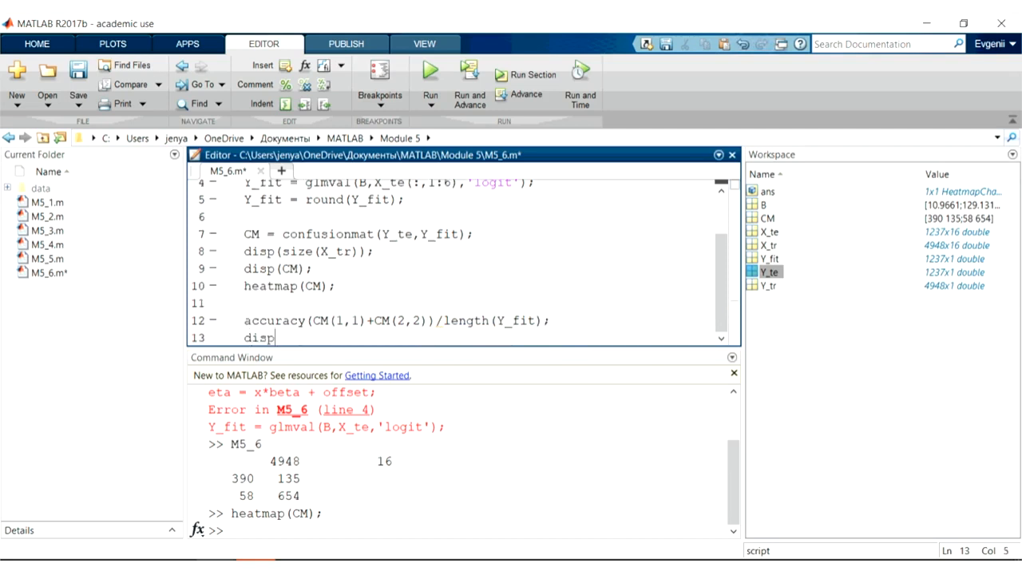
text((accuracy);)
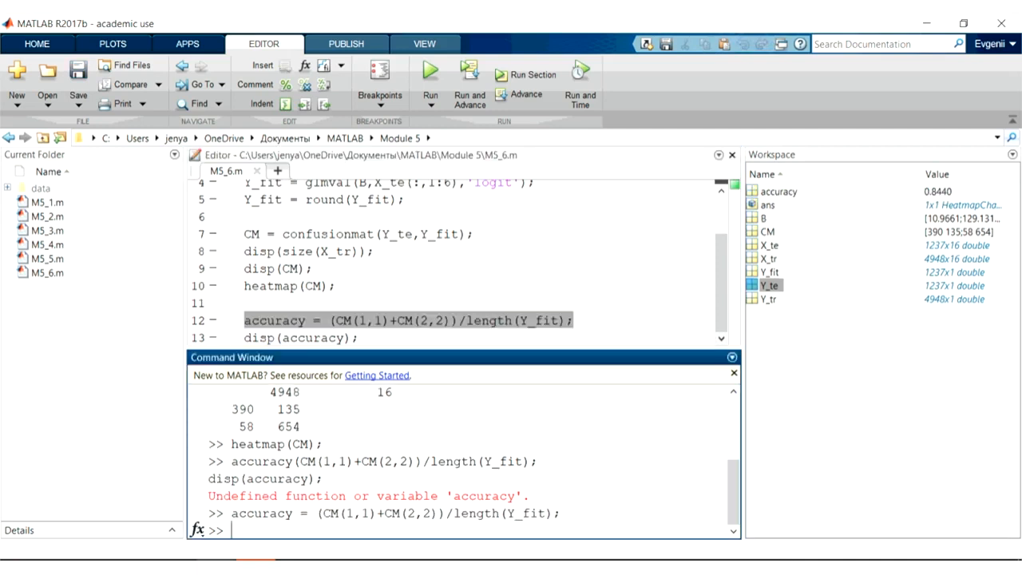
click(778, 192)
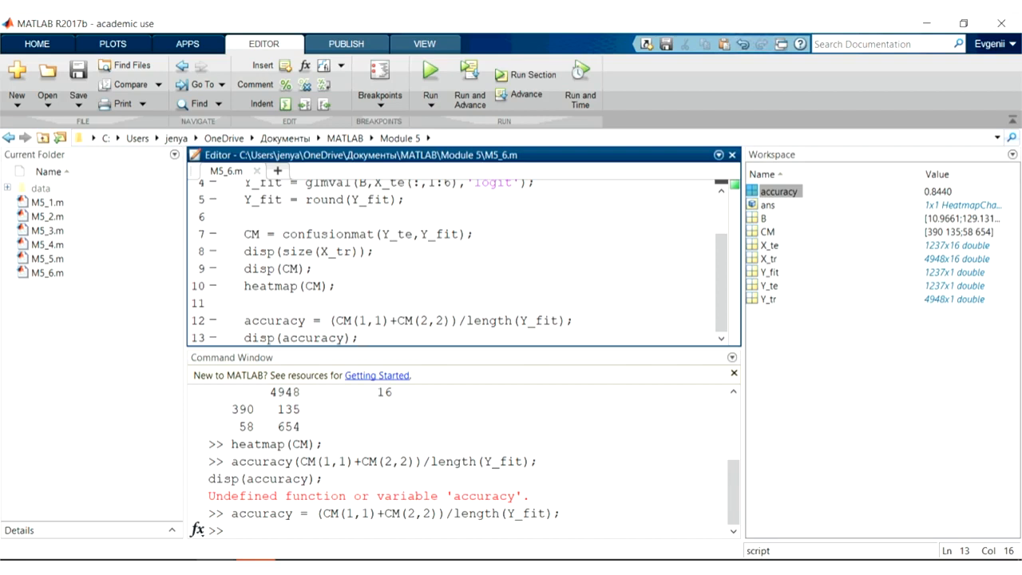
click(358, 337)
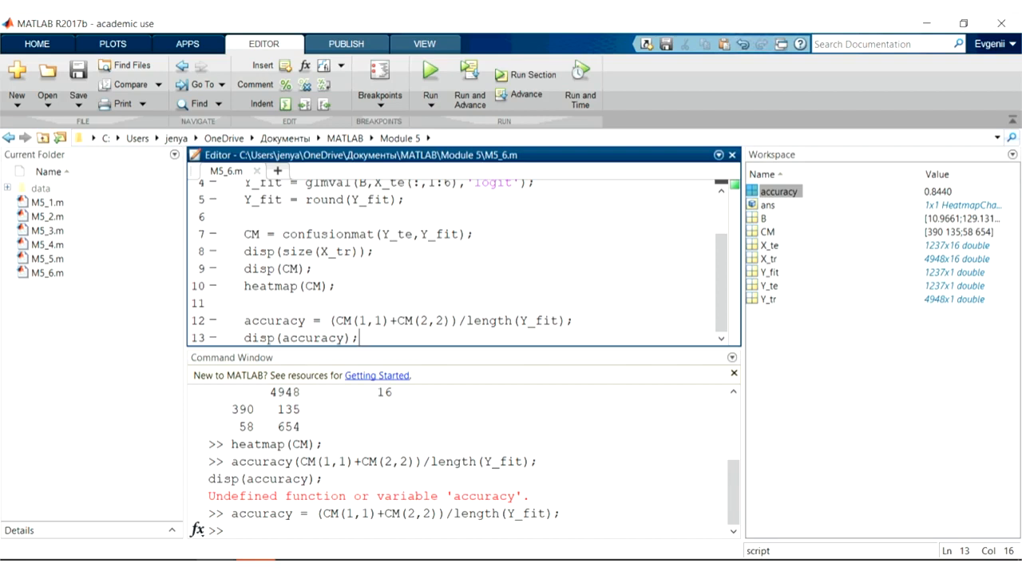